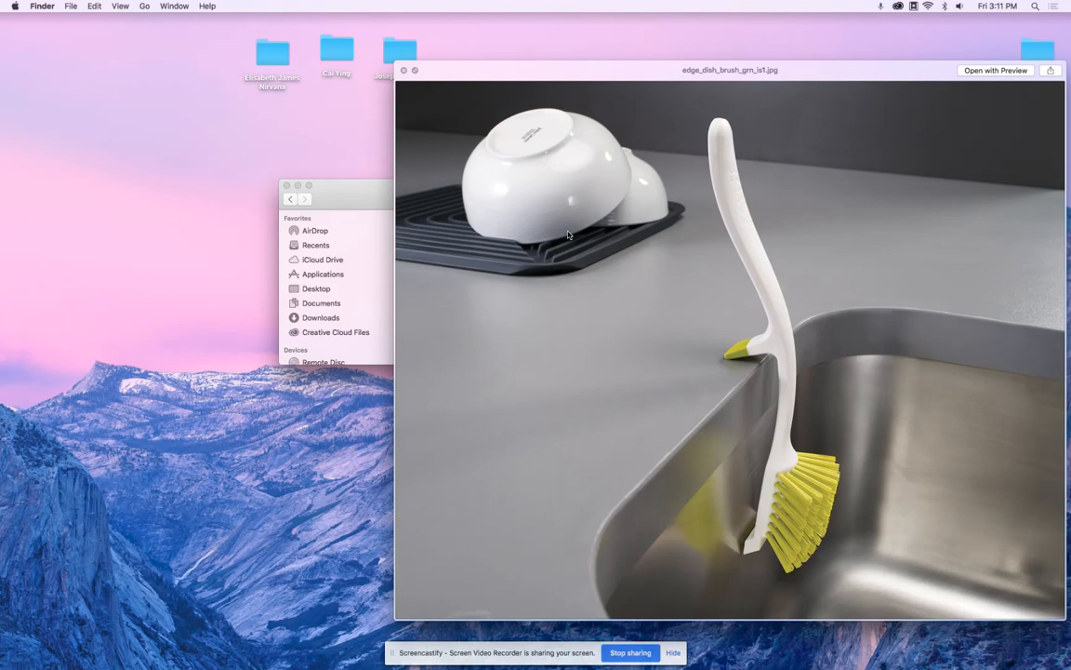
{"action": "mouse_move", "coordinate": [672, 619]}
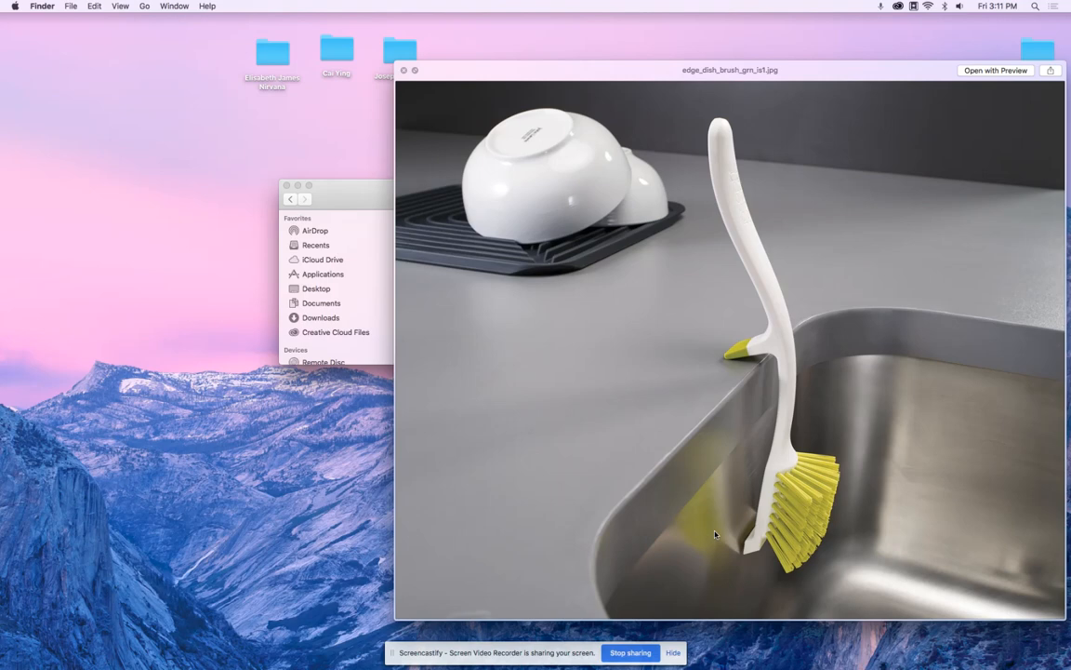
{"action": "mouse_move", "coordinate": [616, 270]}
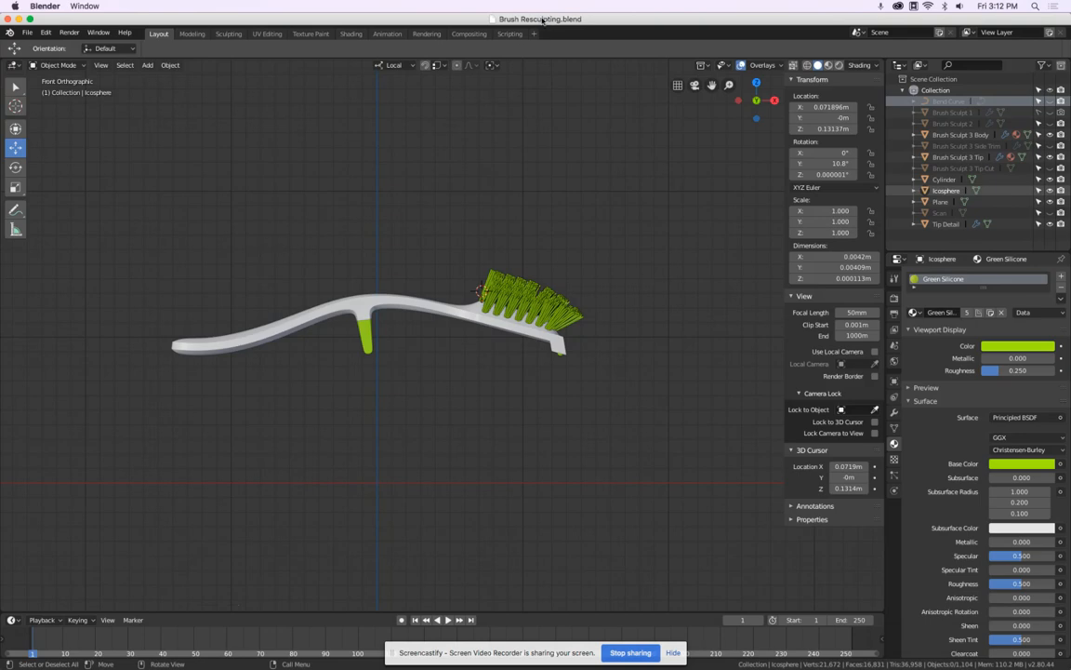
Step: Save the brush model under the new name Brush Rendering.blend
{"action": "left_click", "coordinate": [27, 31]}
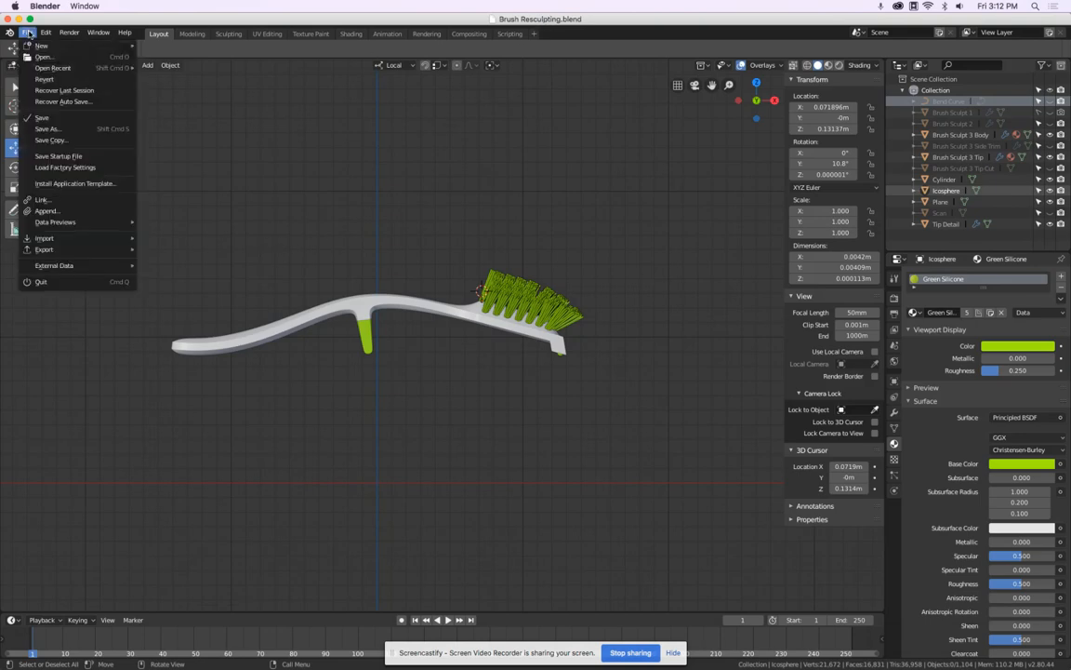
{"action": "left_click", "coordinate": [47, 129]}
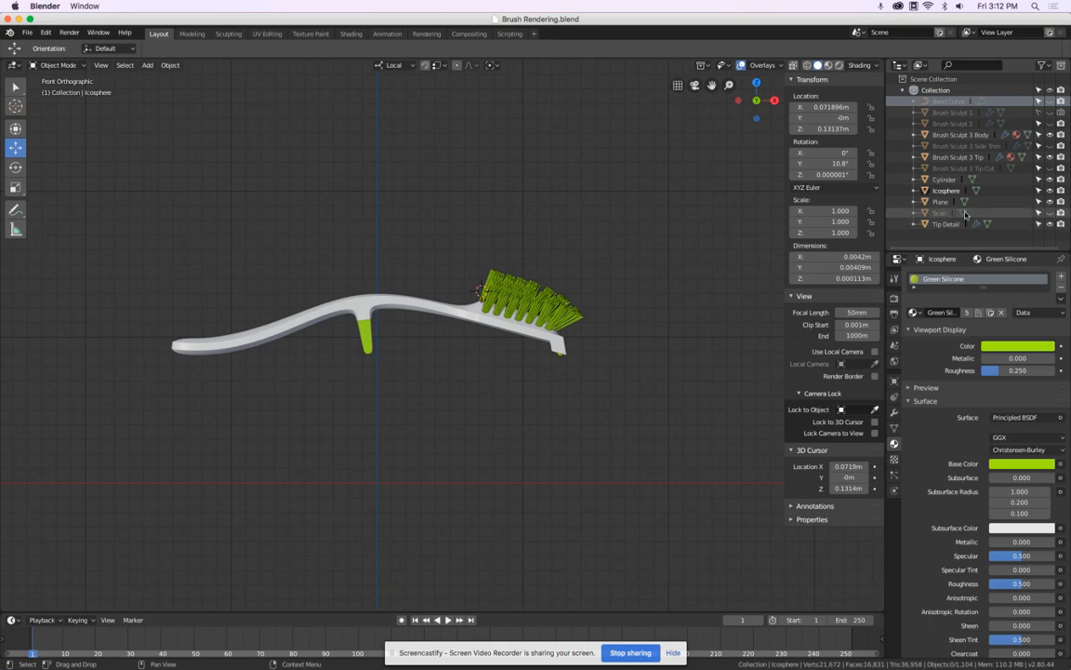
Step: Delete the leftover Scan, Brush Sculpt 1 and Brush Sculpt 2 objects
{"action": "left_click", "coordinate": [939, 213]}
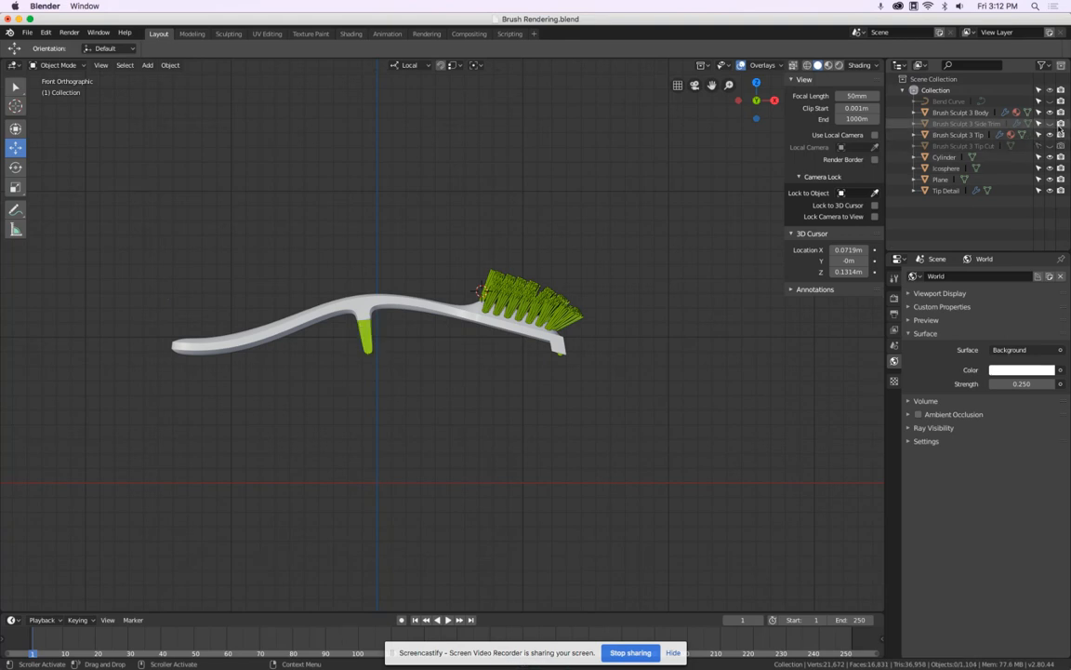
{"action": "left_click", "coordinate": [1050, 123]}
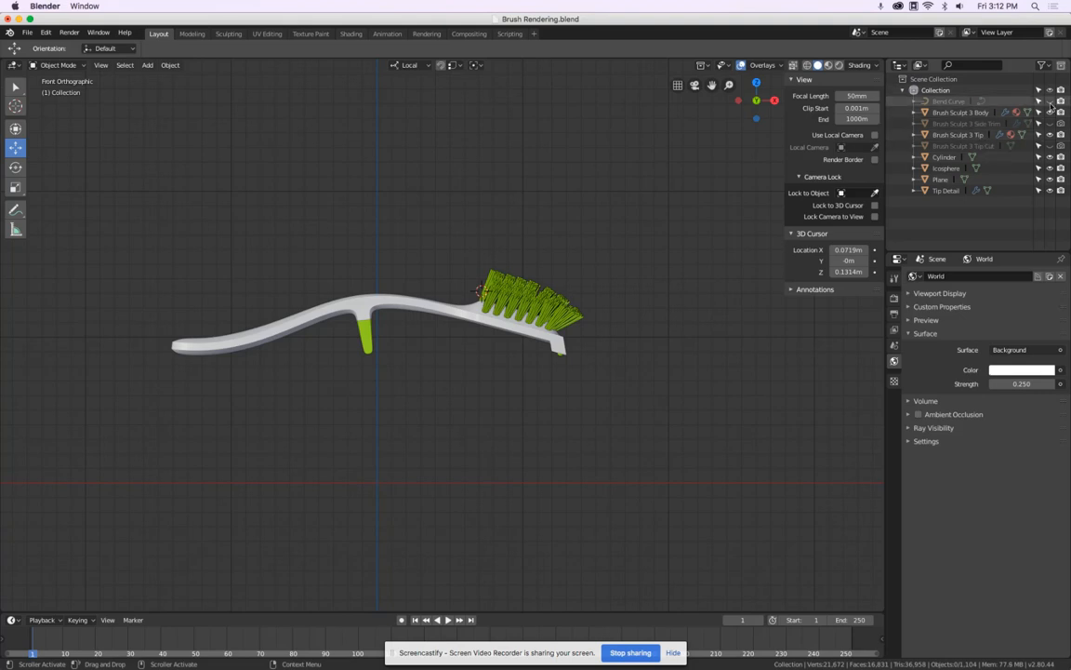
{"action": "mouse_move", "coordinate": [1049, 111]}
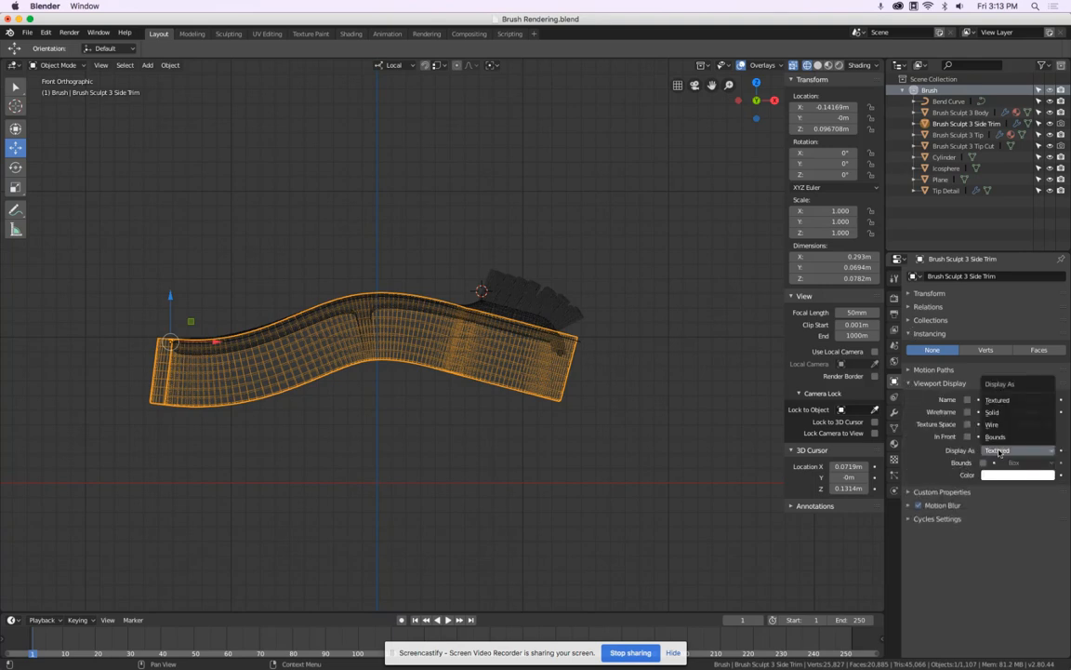
Step: Set Display As to Bounds for the Side Trim and Tip Cut cutters
{"action": "left_click", "coordinate": [1018, 450]}
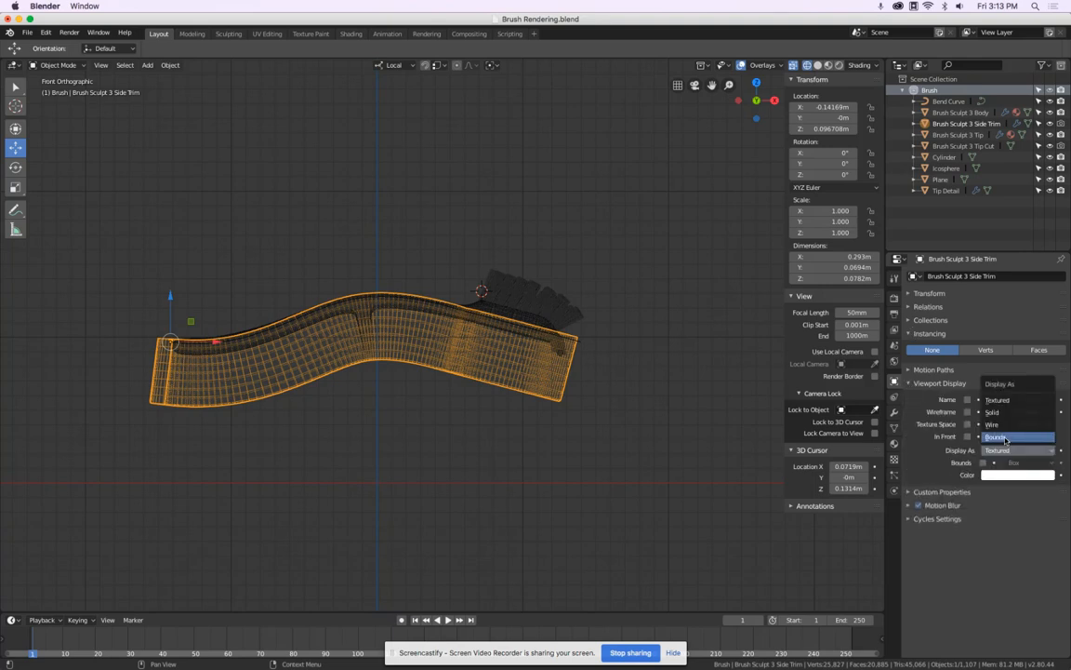
{"action": "left_click", "coordinate": [1018, 451]}
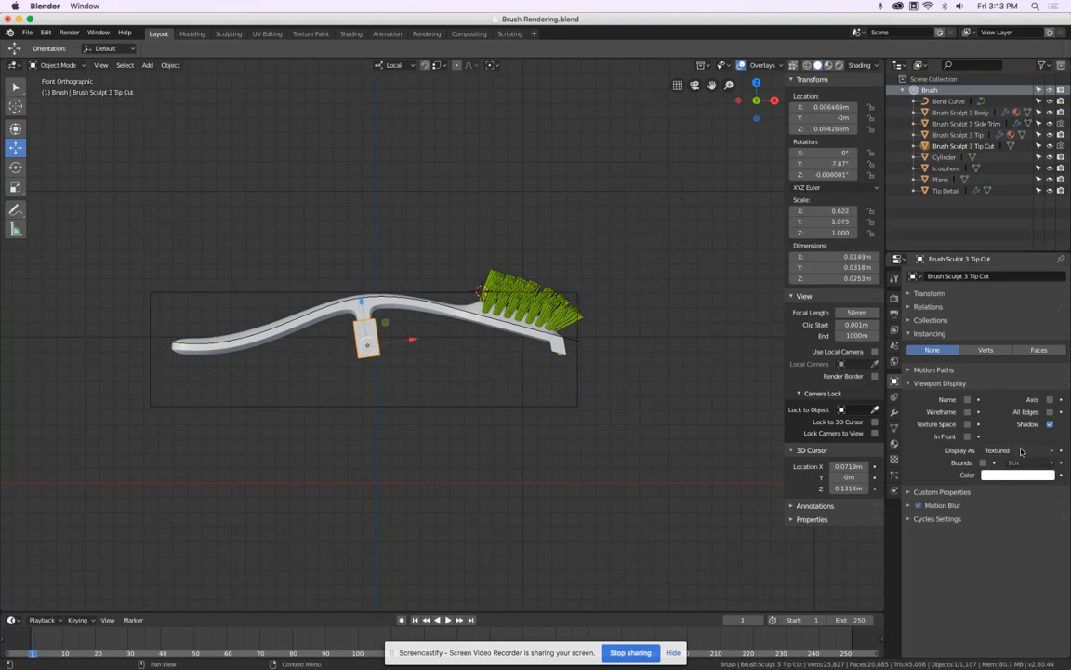
{"action": "left_click", "coordinate": [1018, 450]}
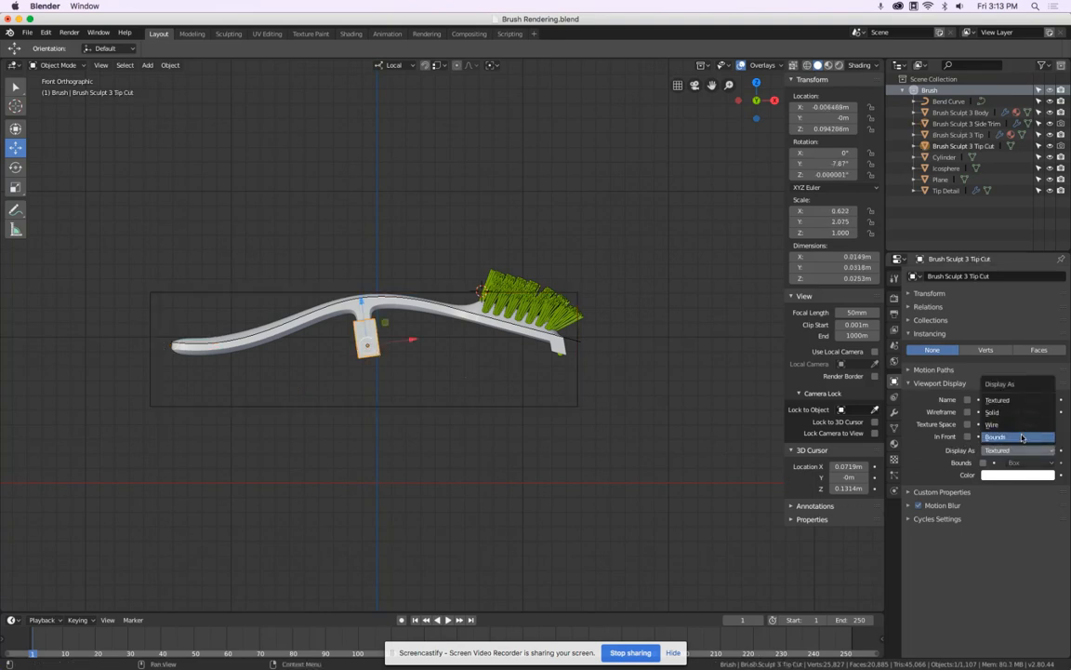
{"action": "left_click", "coordinate": [1018, 437]}
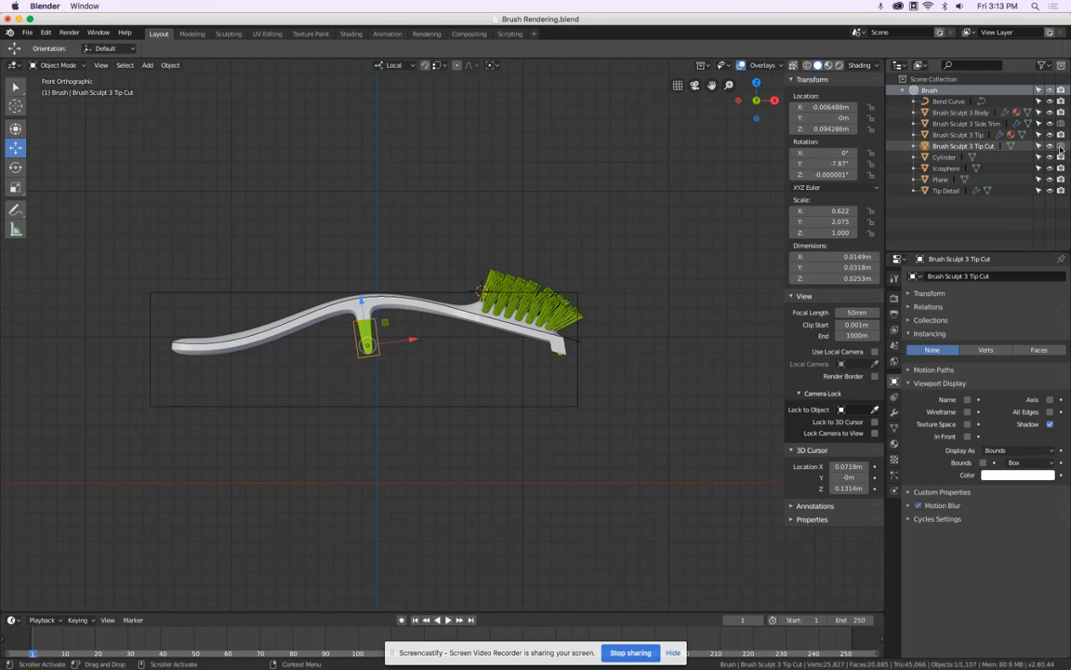
{"action": "mouse_move", "coordinate": [1059, 146]}
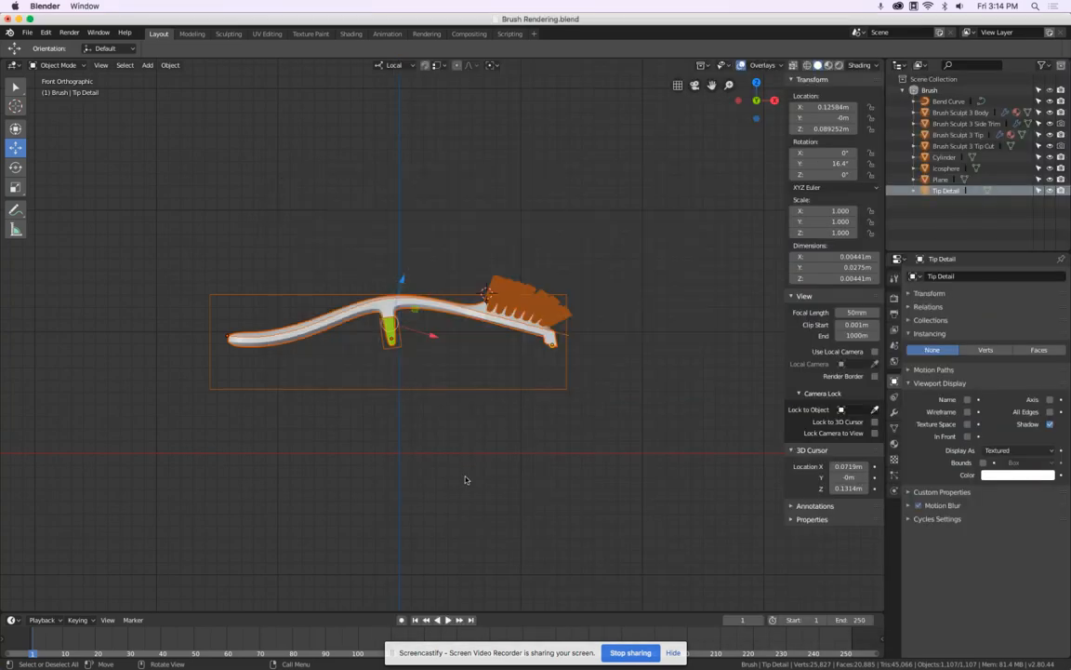
Step: Rotate all selected brush parts about 91 degrees to stand upright
{"action": "key", "text": "r"}
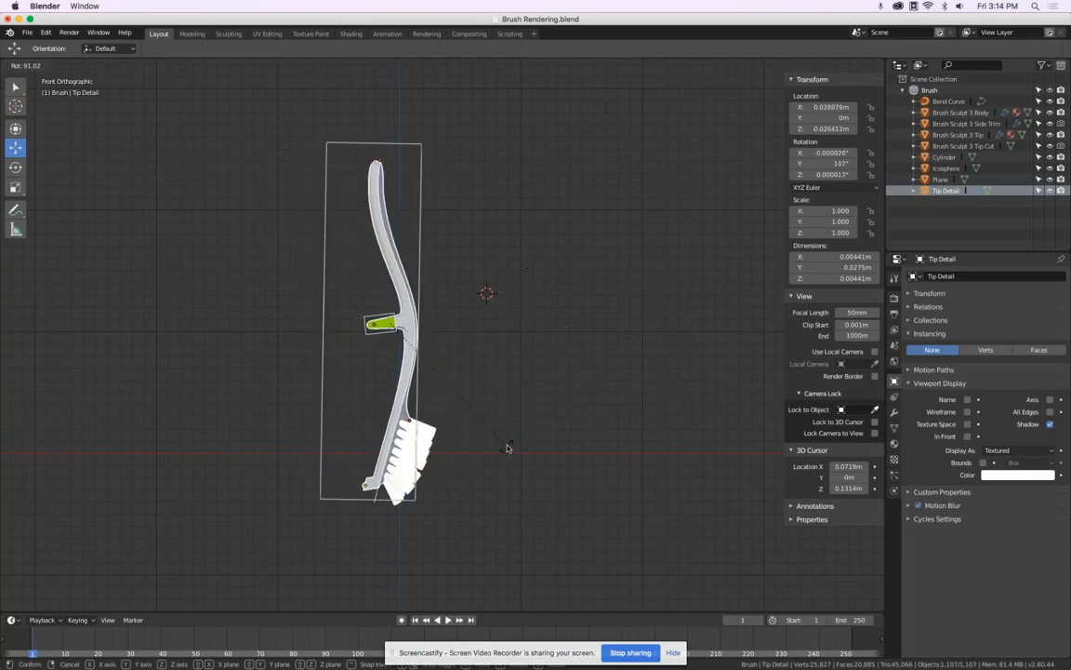